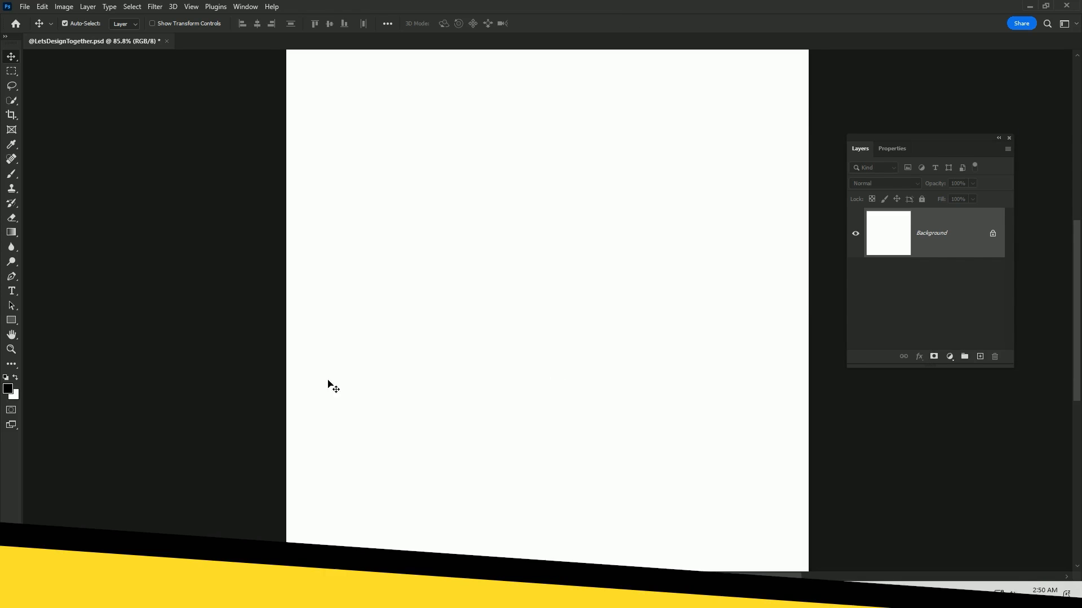
Set the foreground colour to bright magenta via hex ff00fc in the Color Picker
{"action": "left_click", "coordinate": [7, 388]}
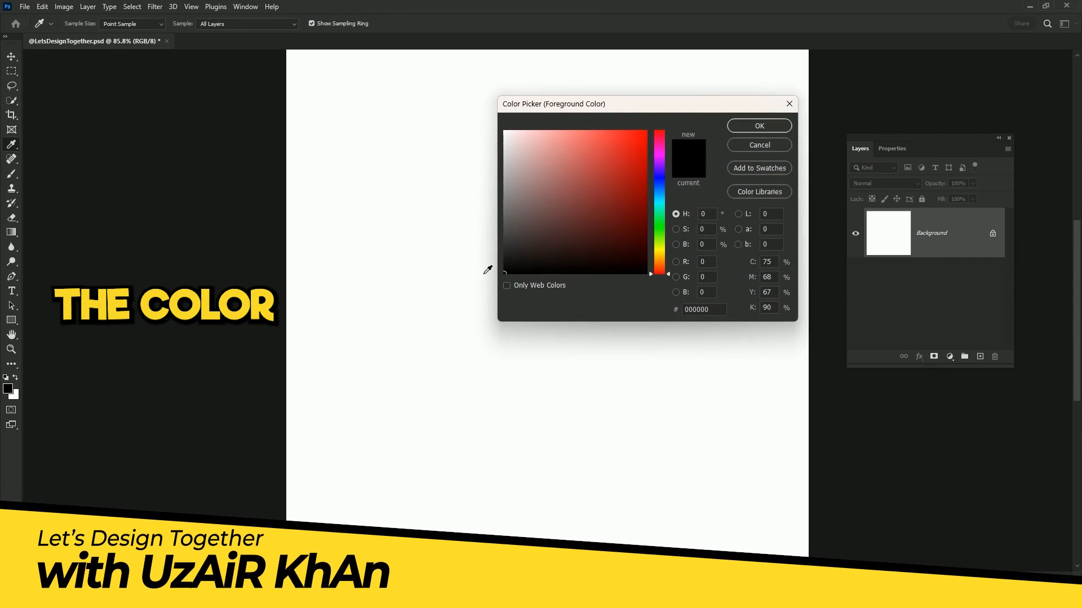
{"action": "left_click", "coordinate": [658, 154]}
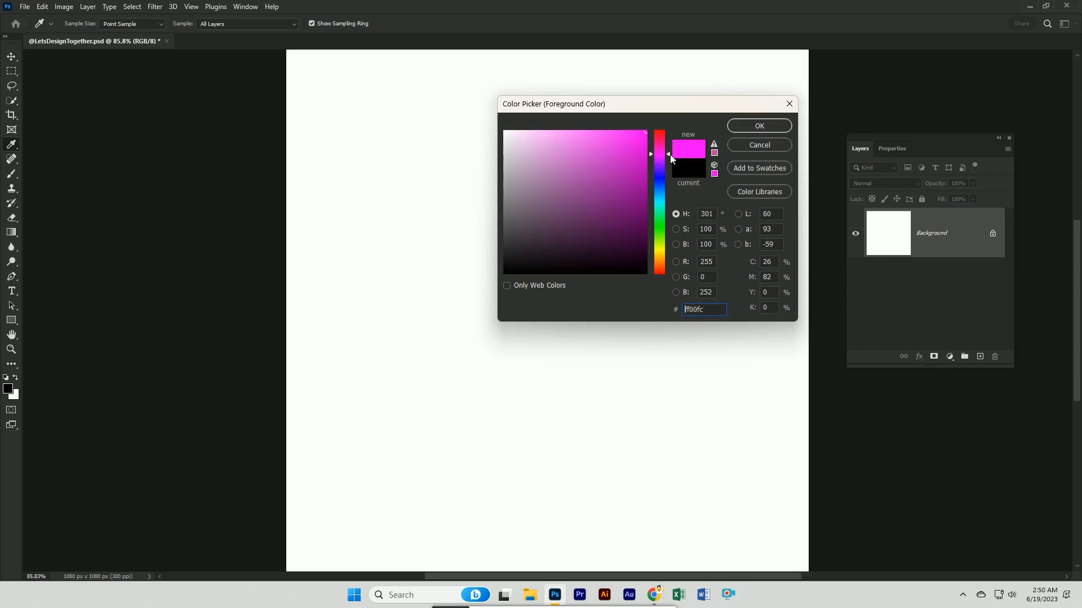
{"action": "left_click", "coordinate": [759, 126]}
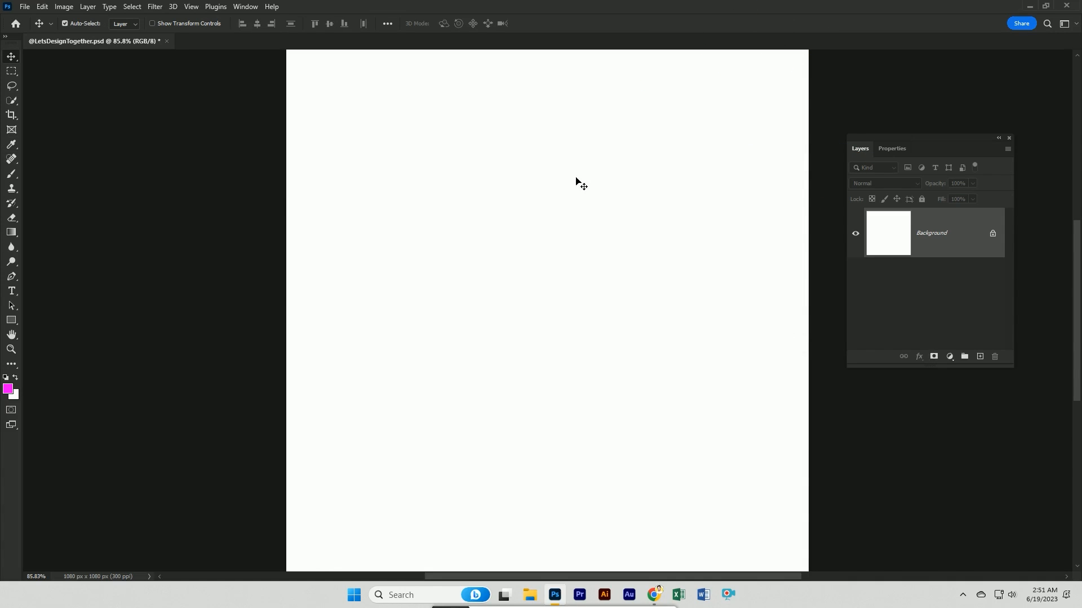
Draw a foreground-to-transparent magenta gradient from the canvas top fading to white at the bottom
{"action": "left_click", "coordinate": [11, 232]}
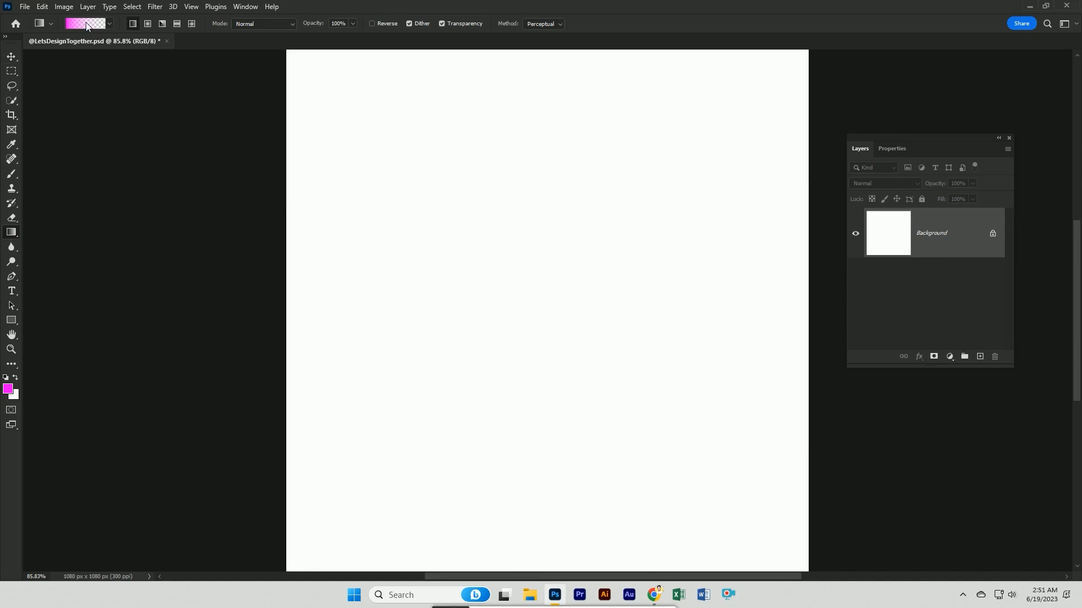
{"action": "left_click", "coordinate": [84, 23]}
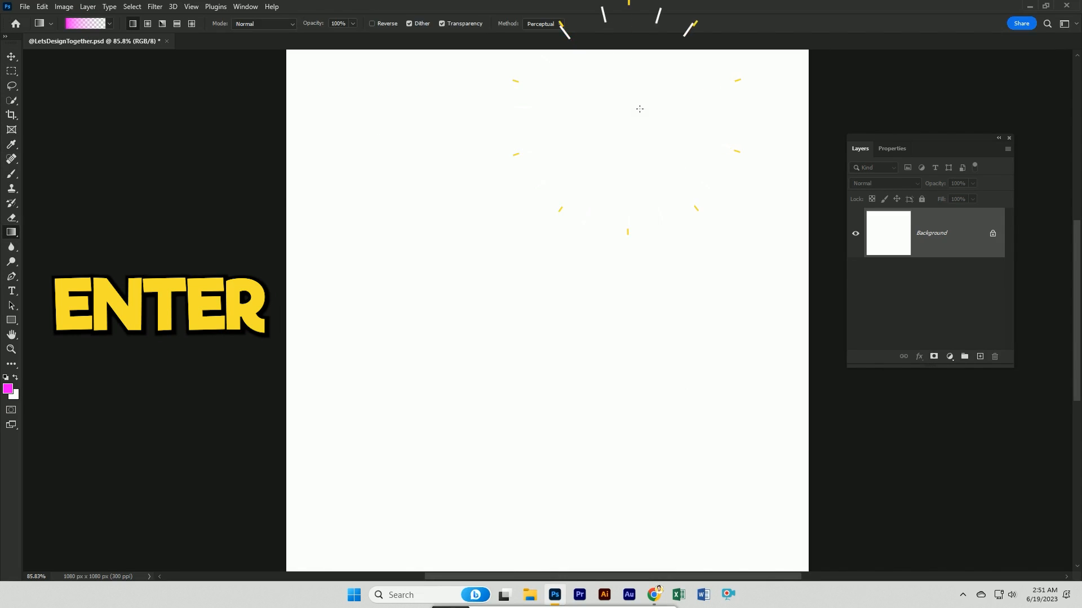
{"action": "left_click_drag", "start_coordinate": [535, 176], "coordinate": [547, 462]}
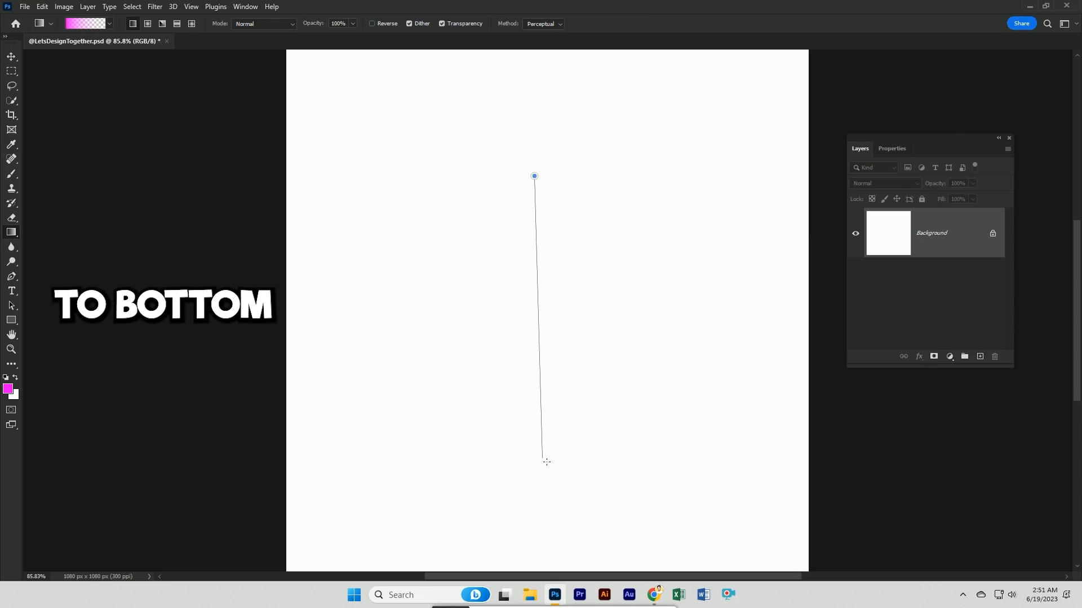
{"action": "left_click_drag", "start_coordinate": [534, 176], "coordinate": [545, 461]}
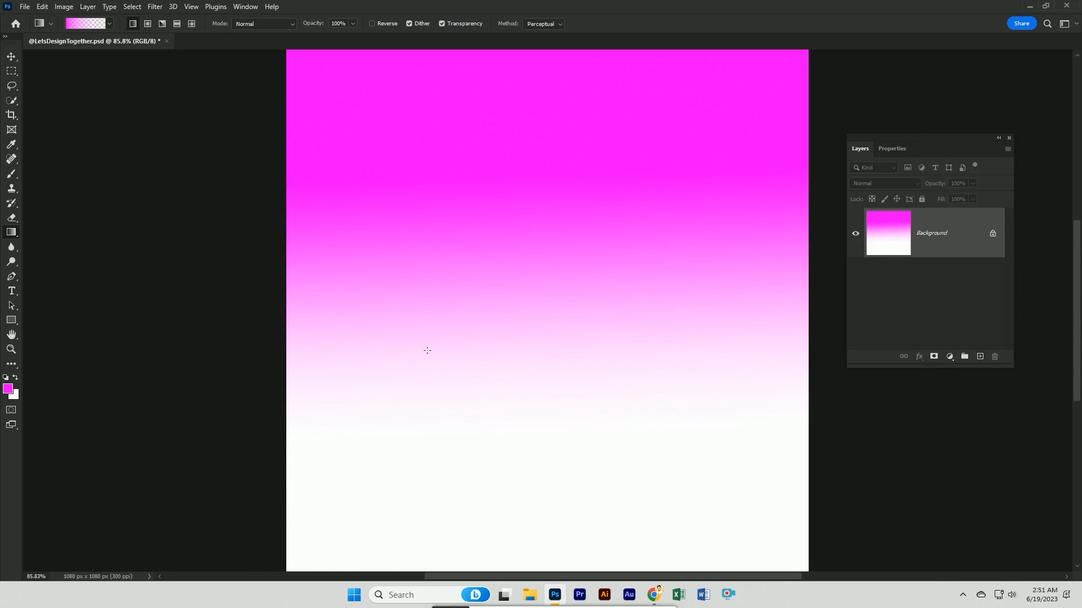
{"action": "left_click", "coordinate": [171, 7]}
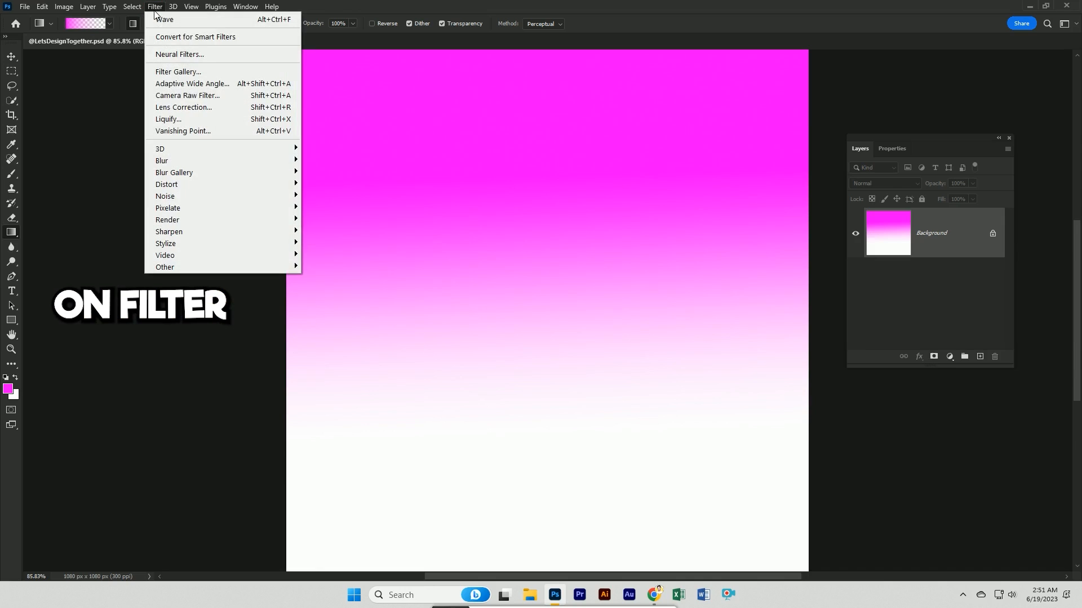
{"action": "mouse_move", "coordinate": [166, 184]}
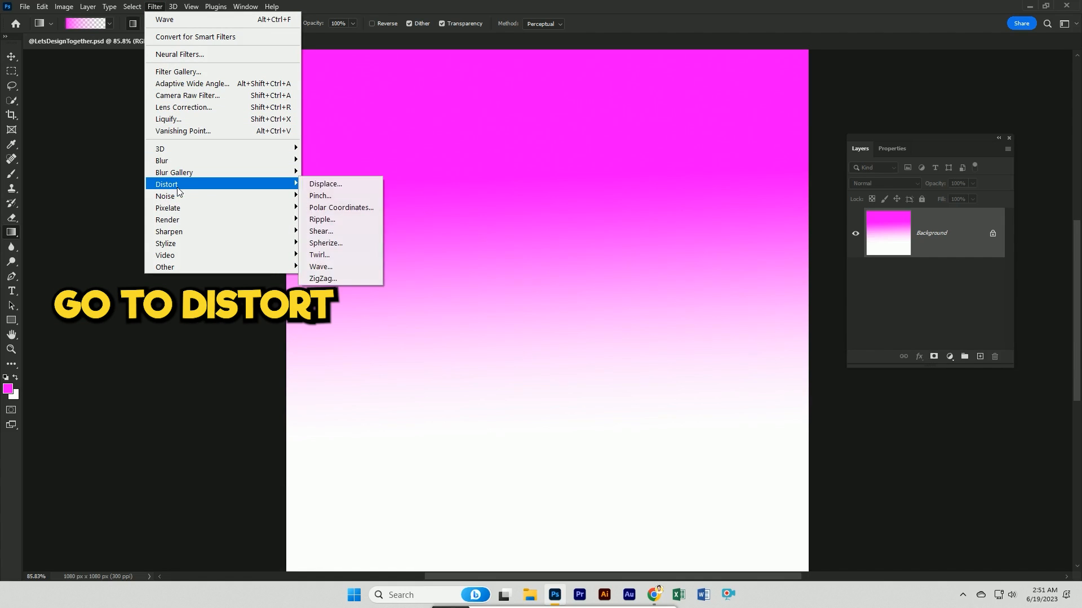
{"action": "mouse_move", "coordinate": [338, 270]}
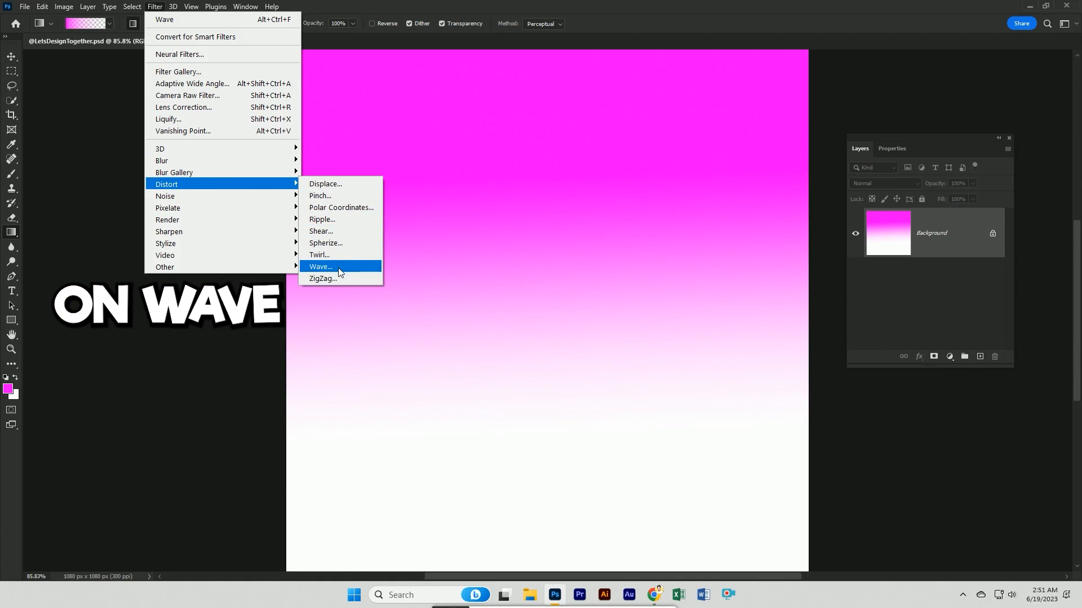
Apply a Wave distortion with 16 generators, square type, turning the gradient into vertical magenta-white stripes
{"action": "left_click", "coordinate": [320, 267]}
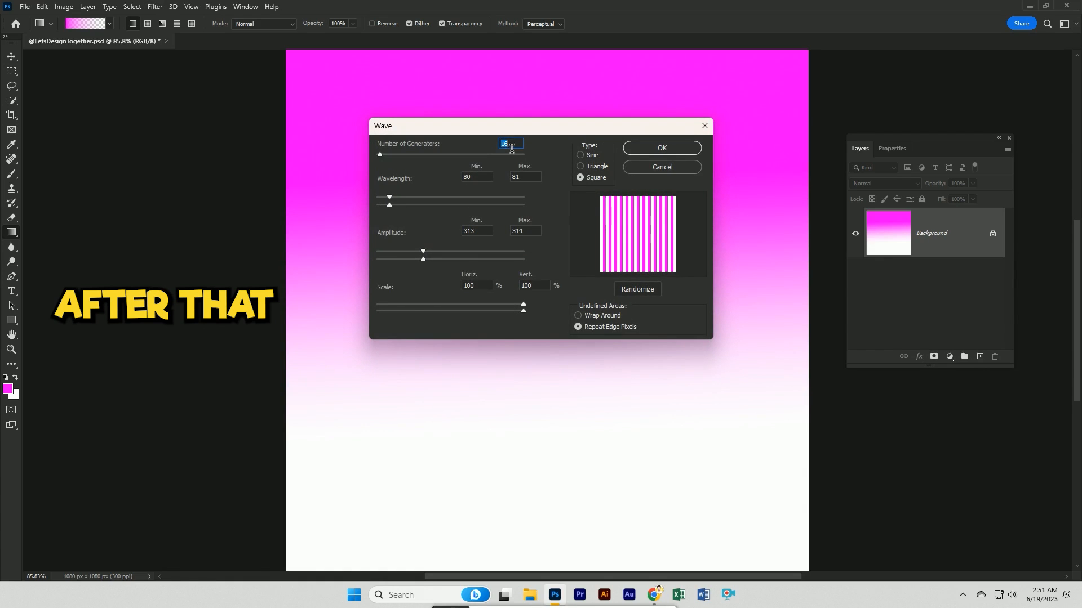
{"action": "left_click", "coordinate": [520, 177]}
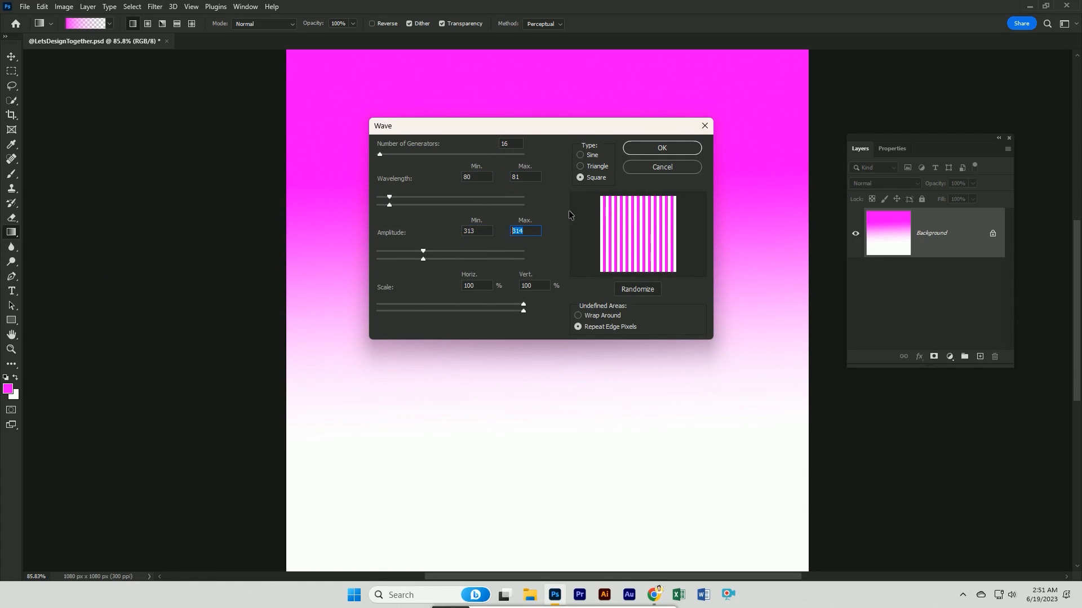
{"action": "key", "text": "Enter"}
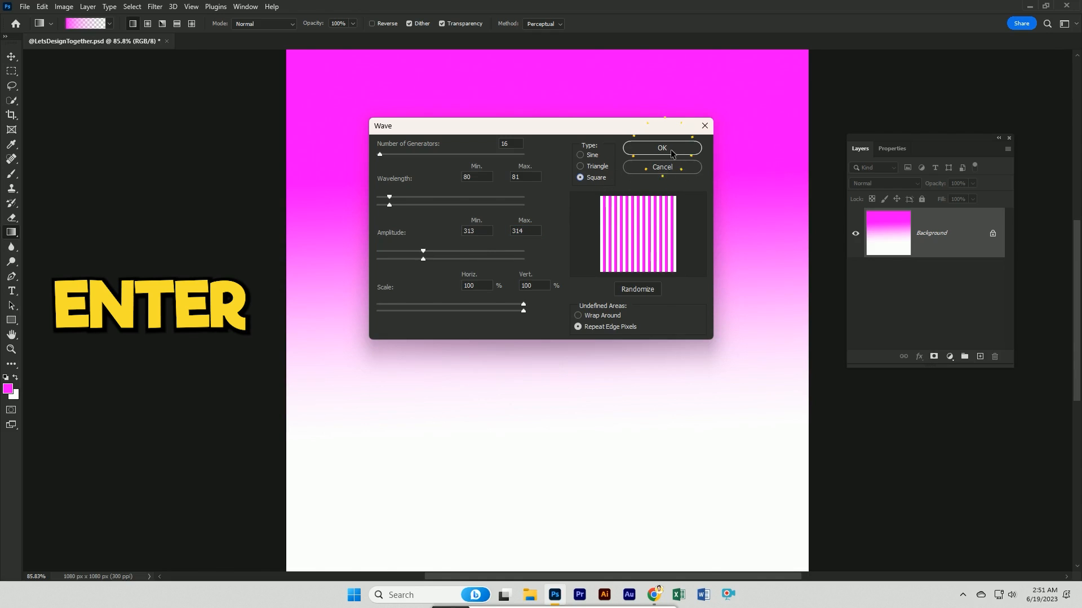
{"action": "left_click", "coordinate": [662, 147]}
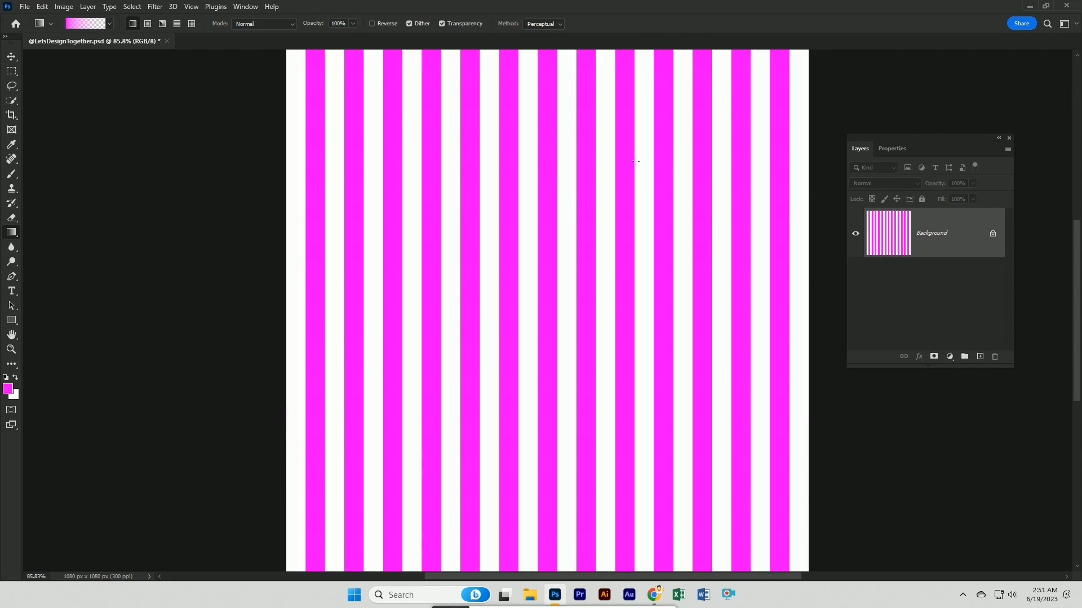
{"action": "left_click", "coordinate": [163, 7]}
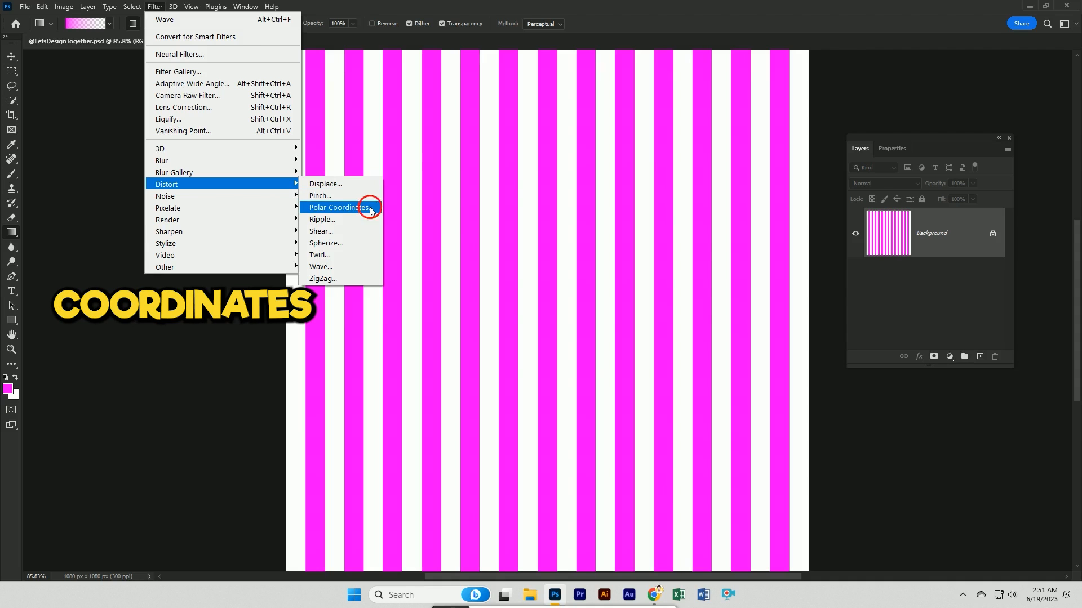
Apply Polar Coordinates (Rectangular to Polar) so the stripes become sunburst rays from the centre
{"action": "left_click", "coordinate": [338, 207]}
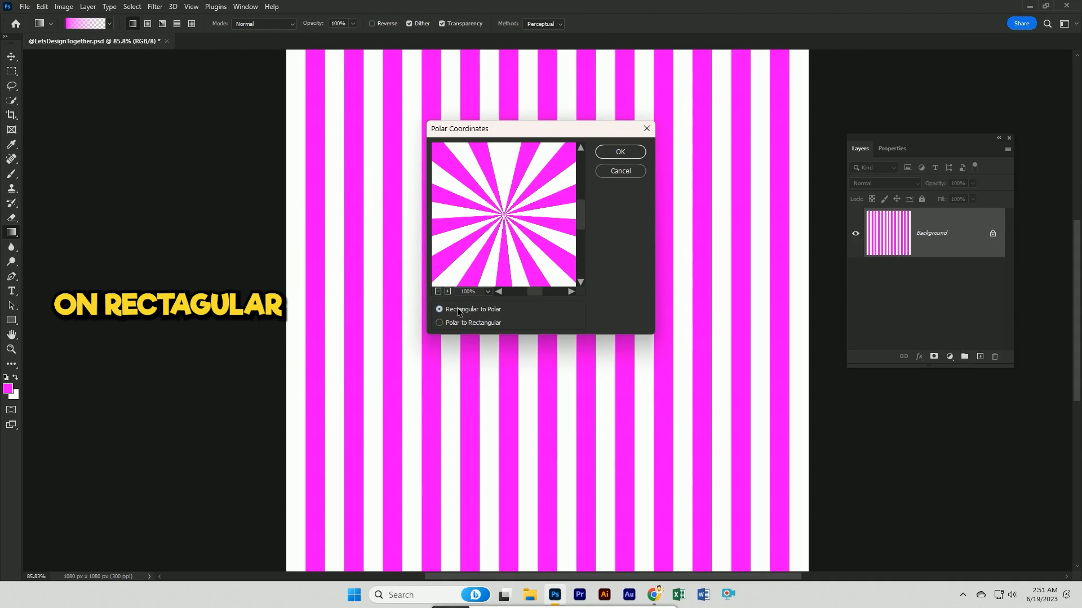
{"action": "left_click", "coordinate": [620, 151]}
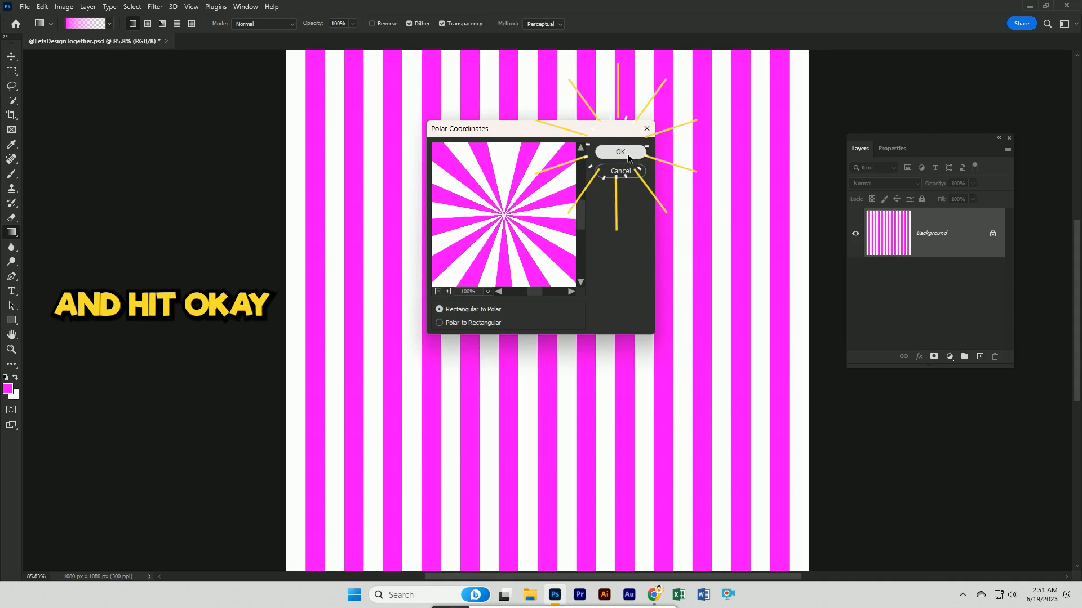
{"action": "left_click", "coordinate": [620, 152]}
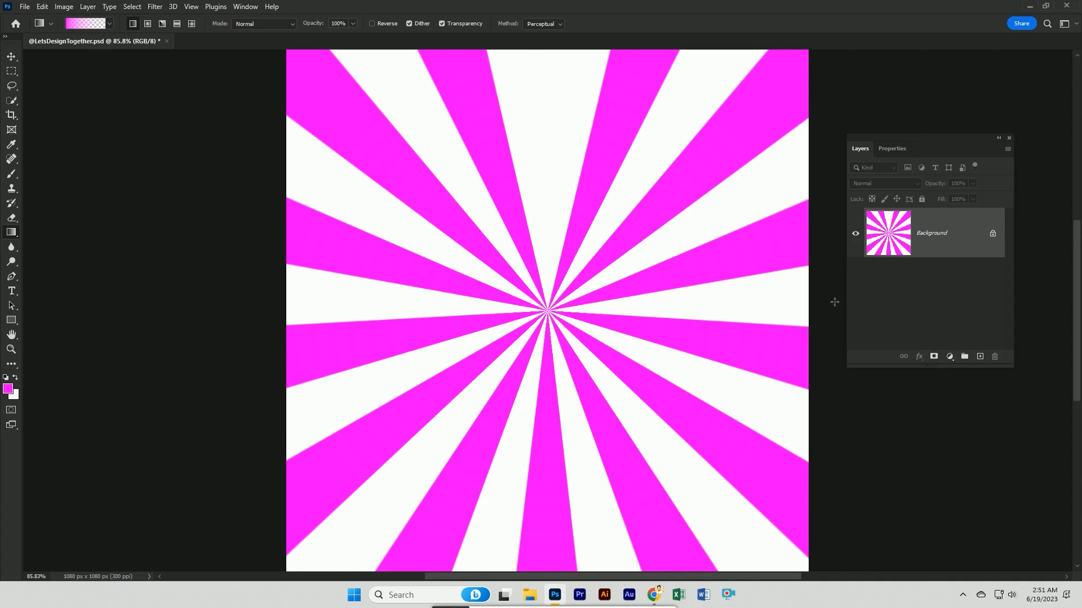
{"action": "left_click", "coordinate": [949, 356]}
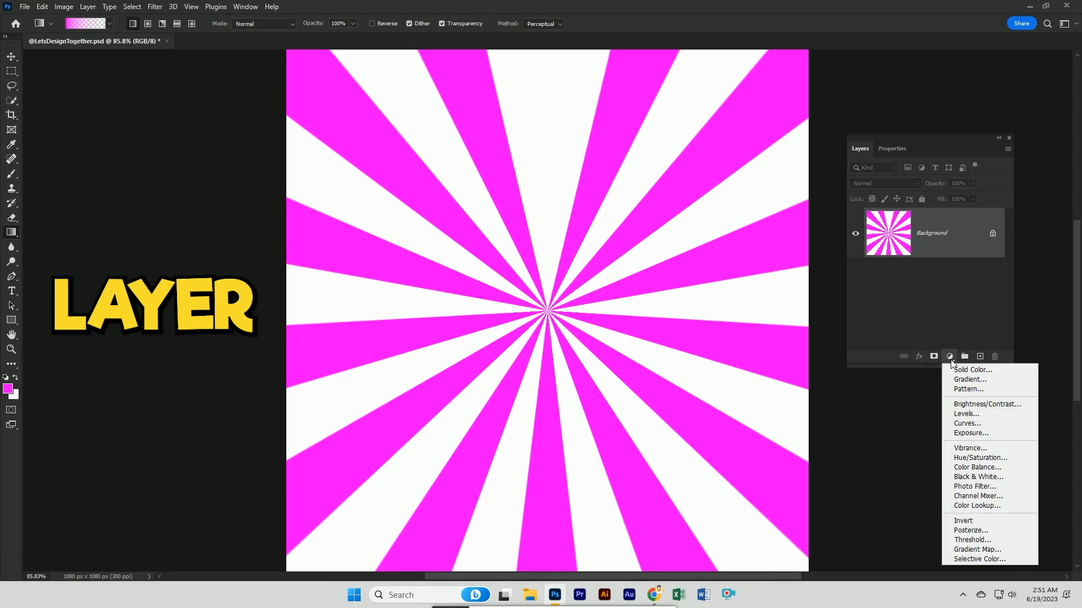
Add a Hue/Saturation adjustment layer, shift hue to +172 green, then back to about -6 magenta
{"action": "left_click", "coordinate": [980, 458]}
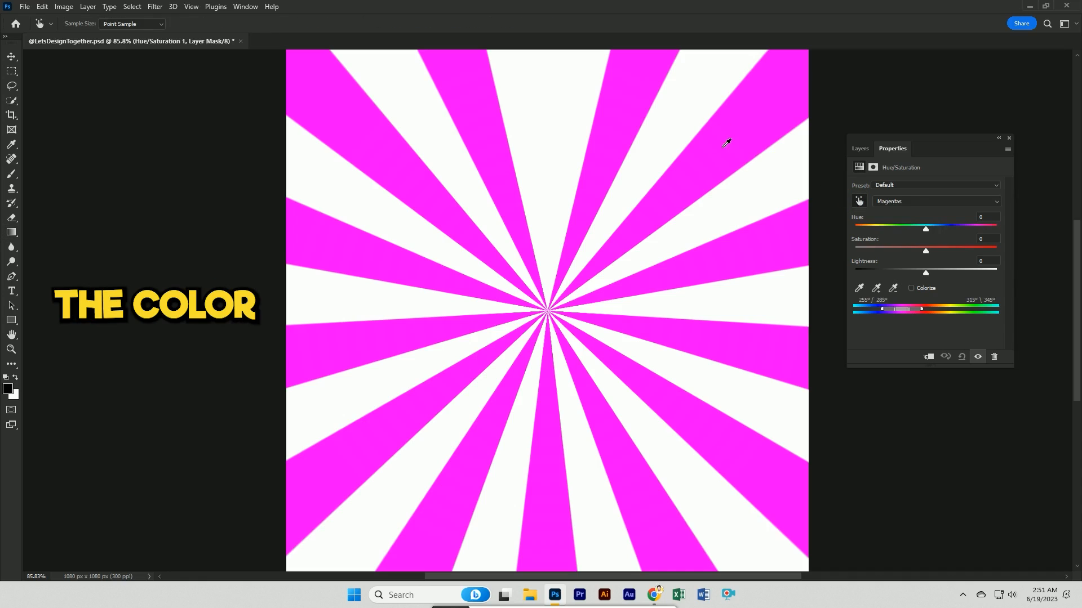
{"action": "left_click_drag", "start_coordinate": [925, 228], "coordinate": [994, 228]}
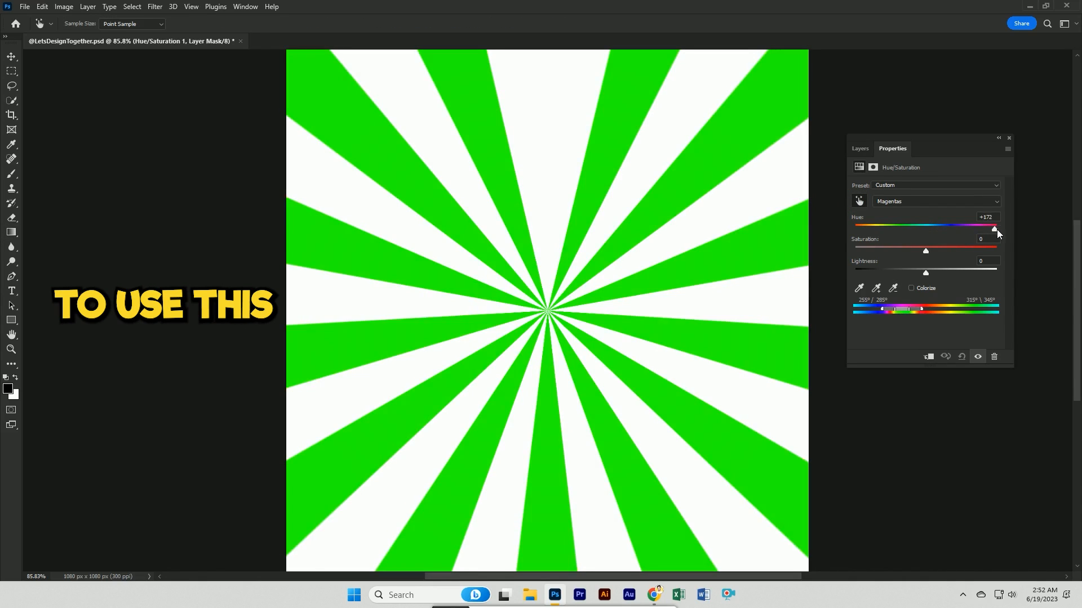
{"action": "left_click_drag", "start_coordinate": [994, 229], "coordinate": [925, 228]}
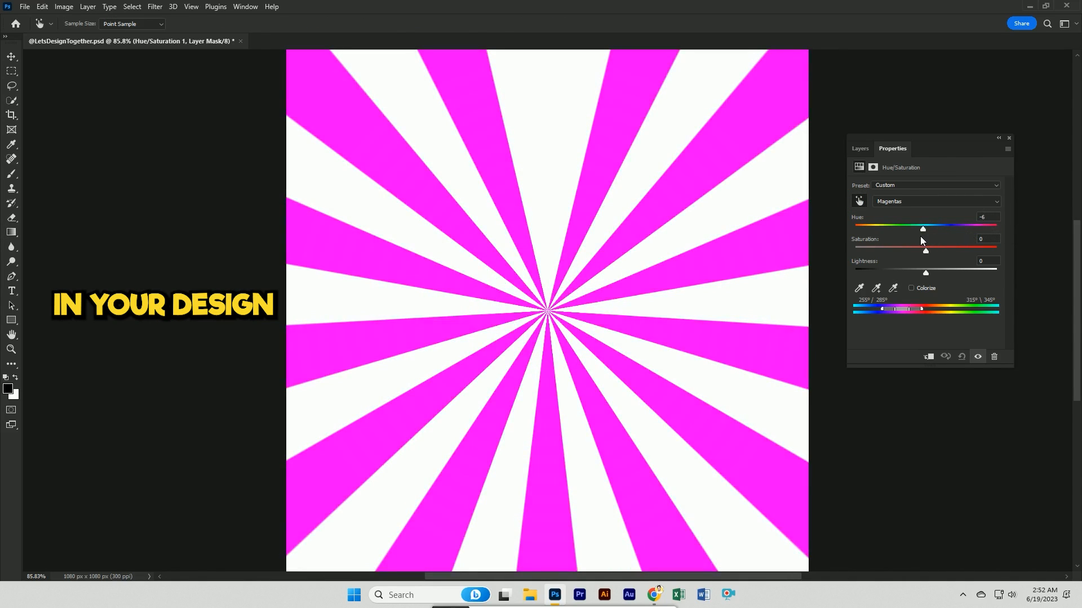